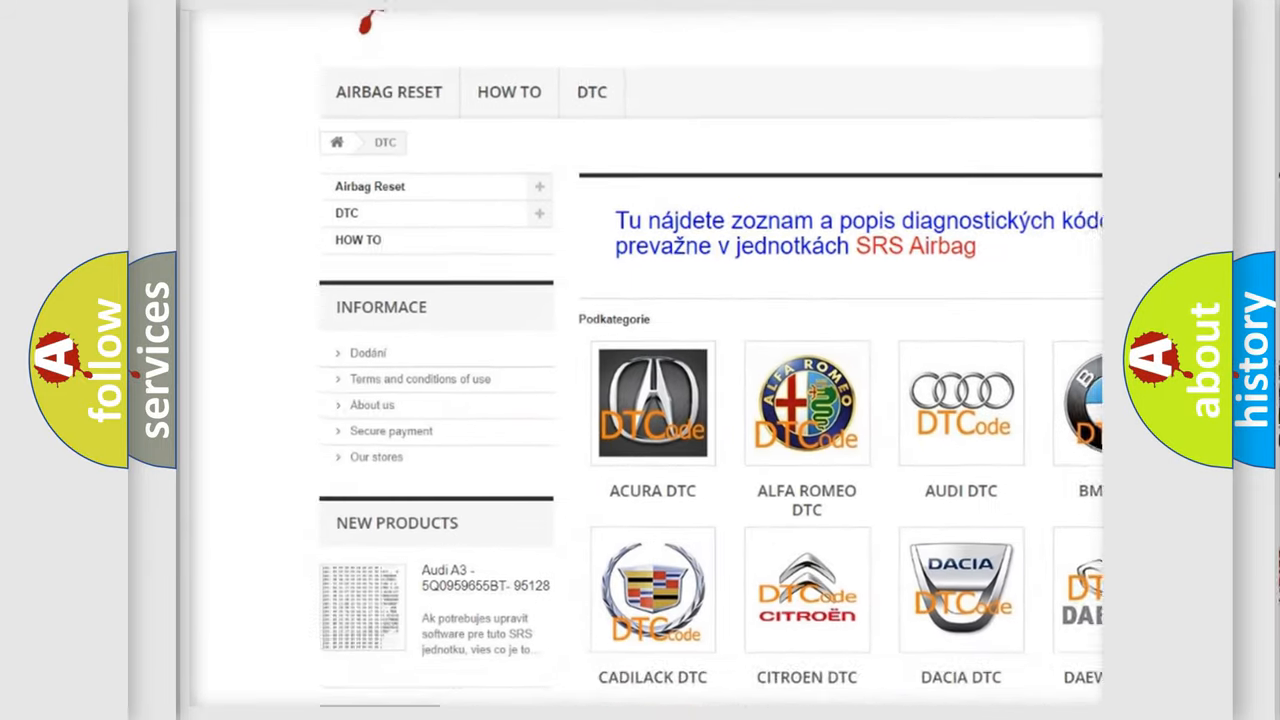
{"action": "scroll", "scroll_direction": "down", "scroll_amount": 3}
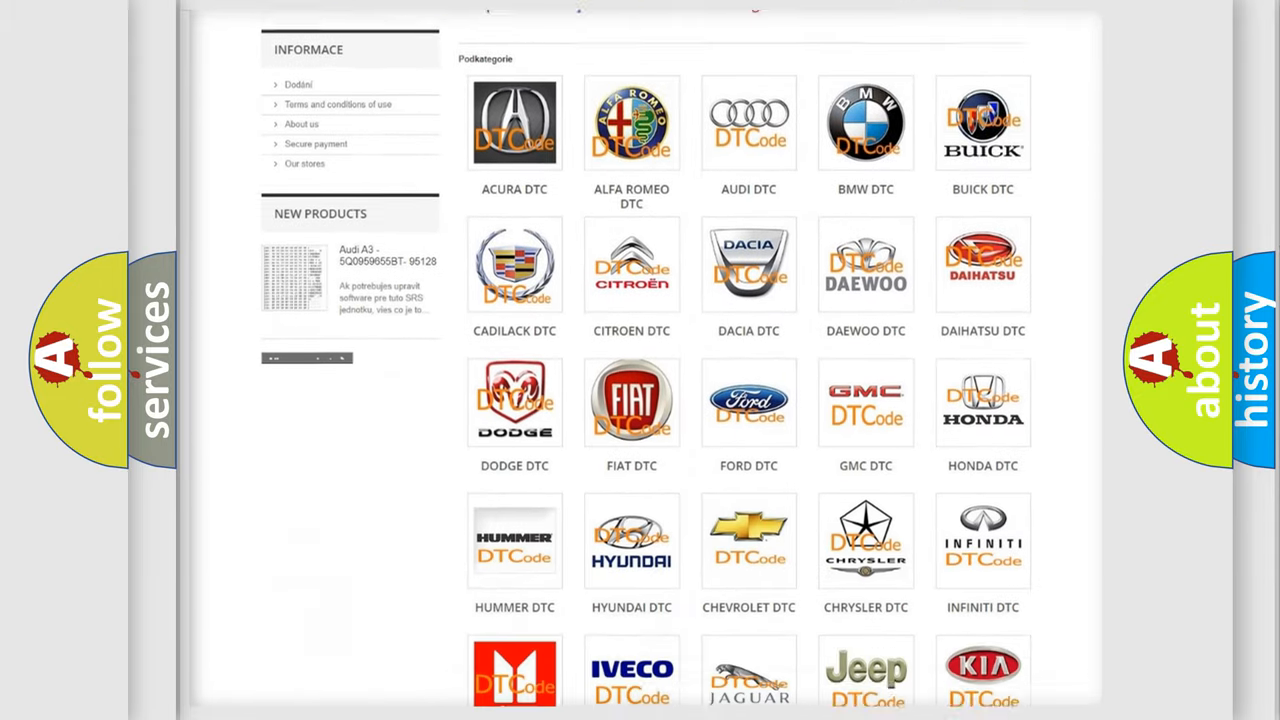
{"action": "scroll", "scroll_direction": "down", "scroll_amount": 3}
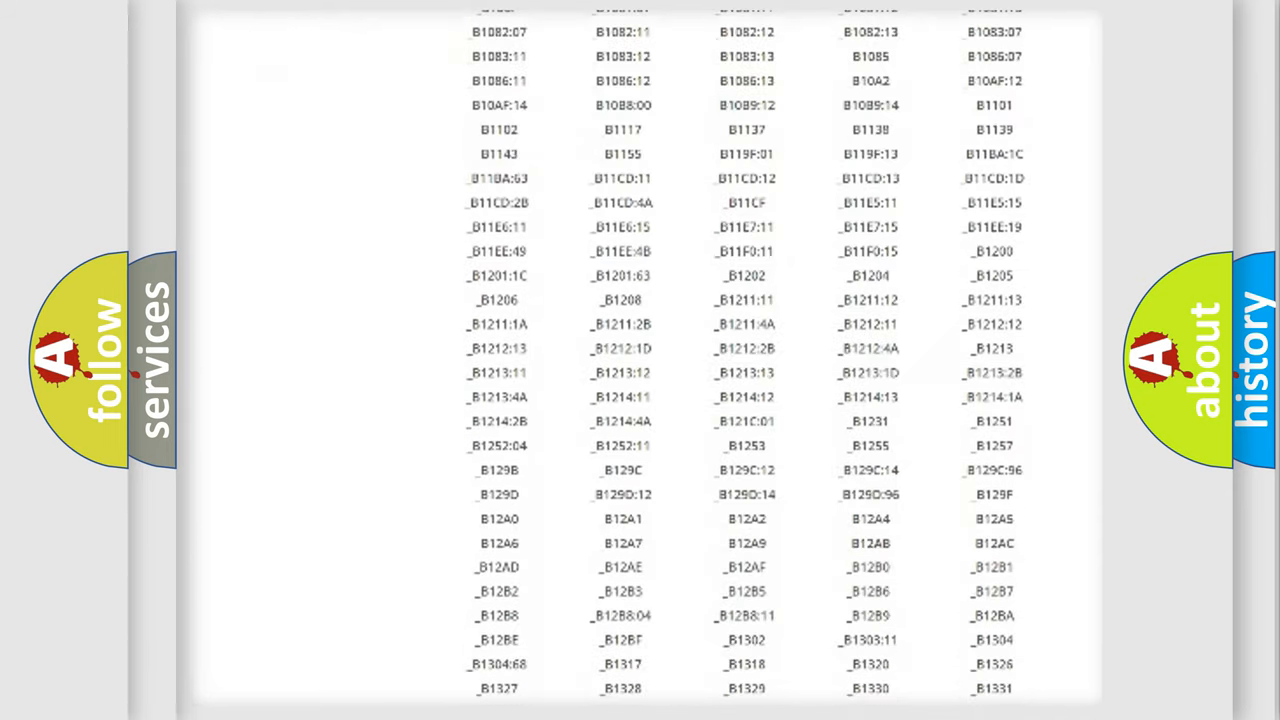
{"action": "scroll", "scroll_direction": "down", "scroll_amount": 3}
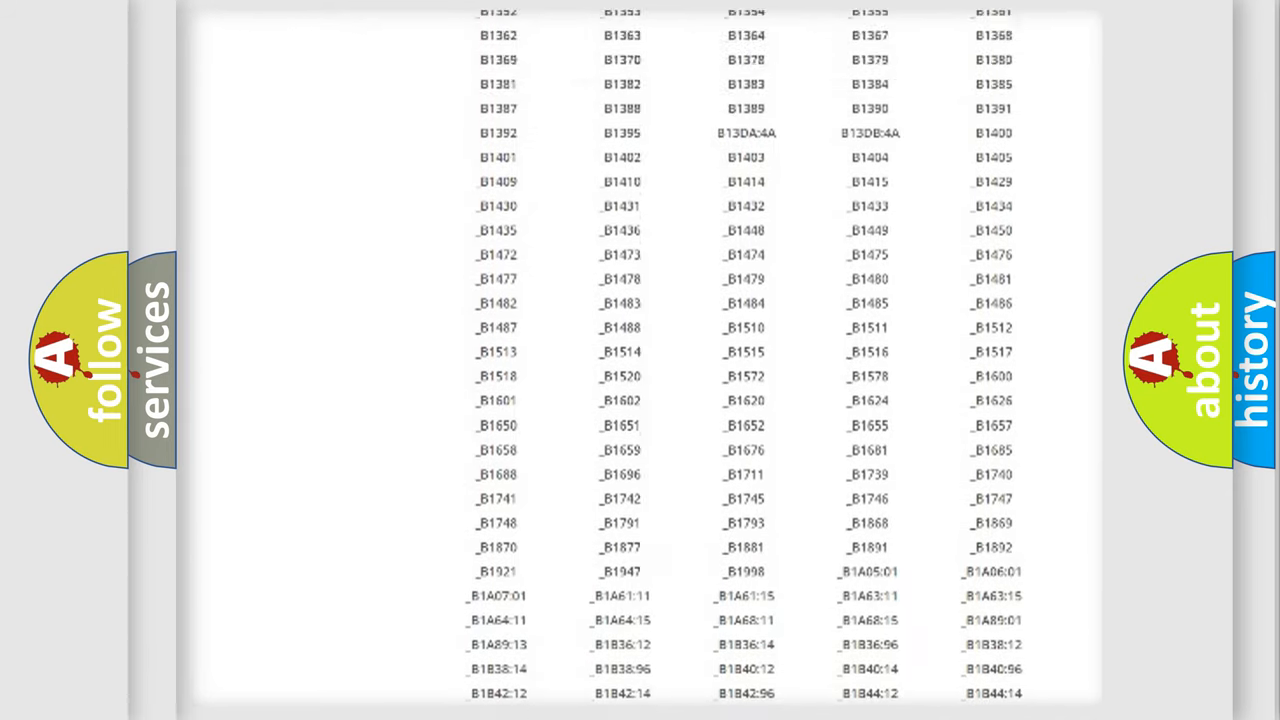